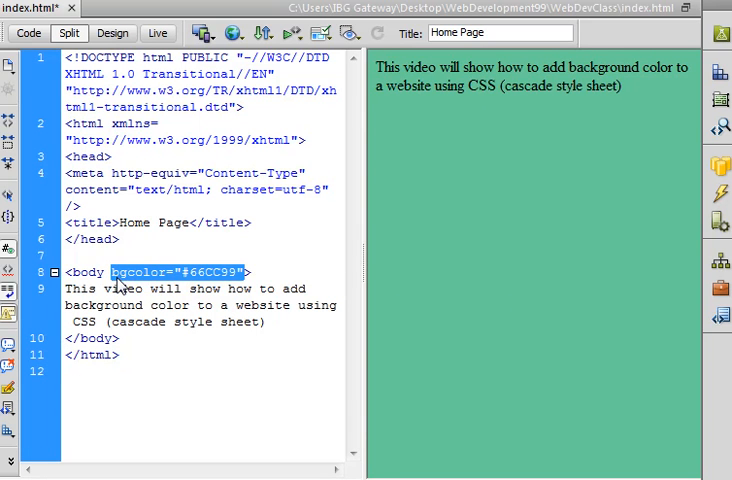
mouse_move(240, 280)
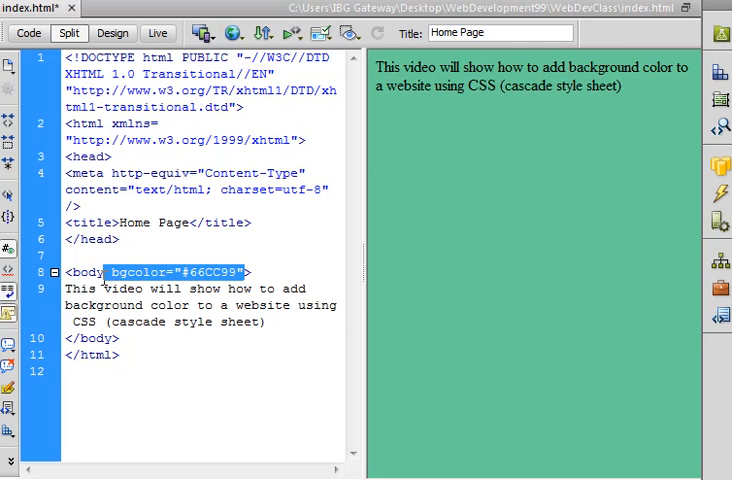
Delete the inline bgcolor="#66CC99" attribute from the body tag.
key(Delete)
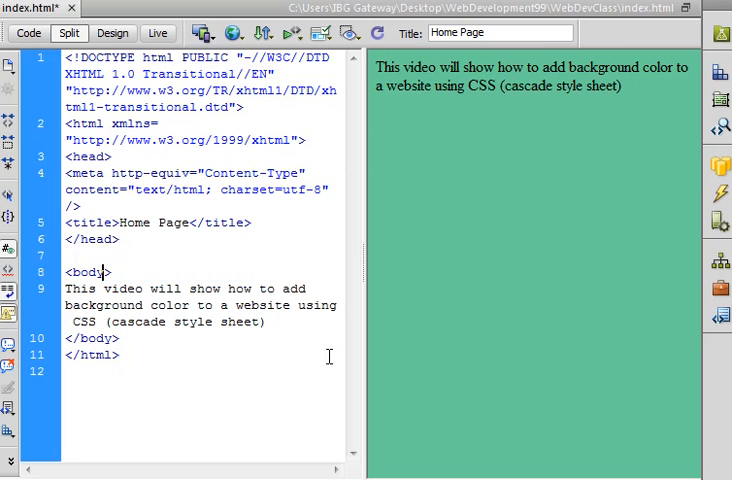
mouse_move(547, 333)
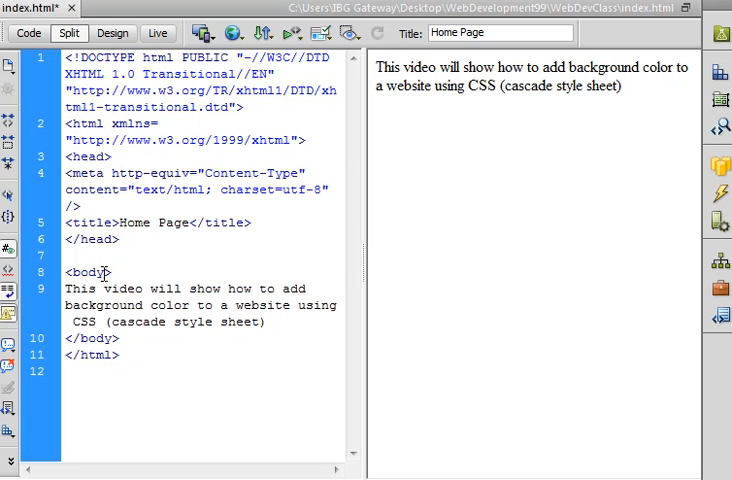
text(" ")
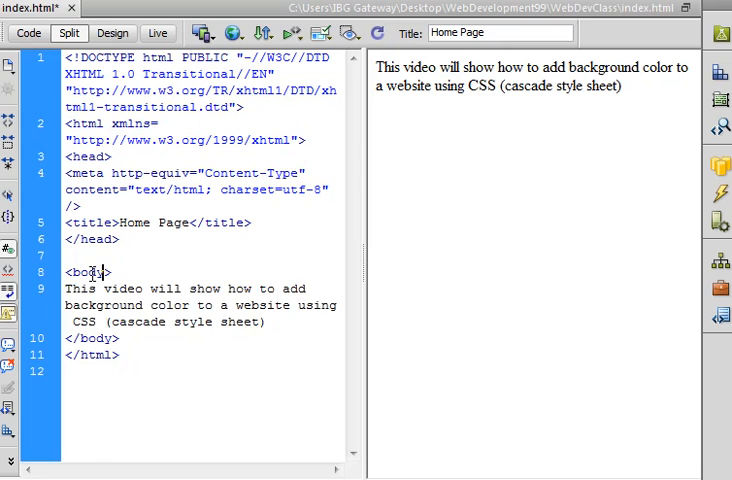
Open the code context menu to reach CSS Styles > New Rule.
right_click(90, 271)
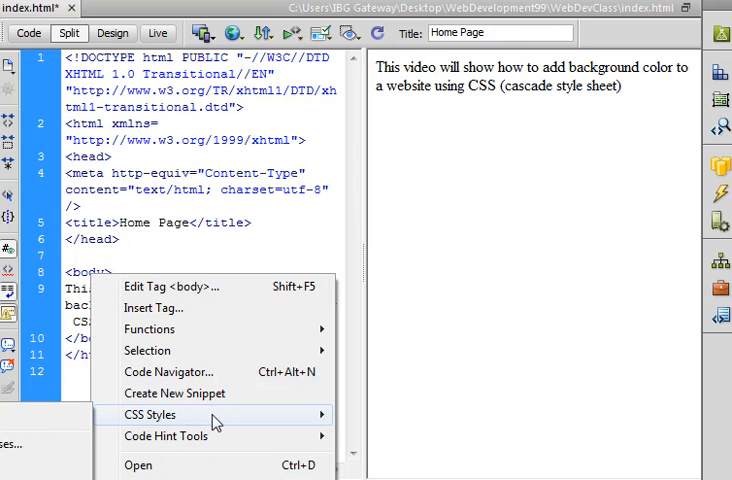
mouse_move(212, 425)
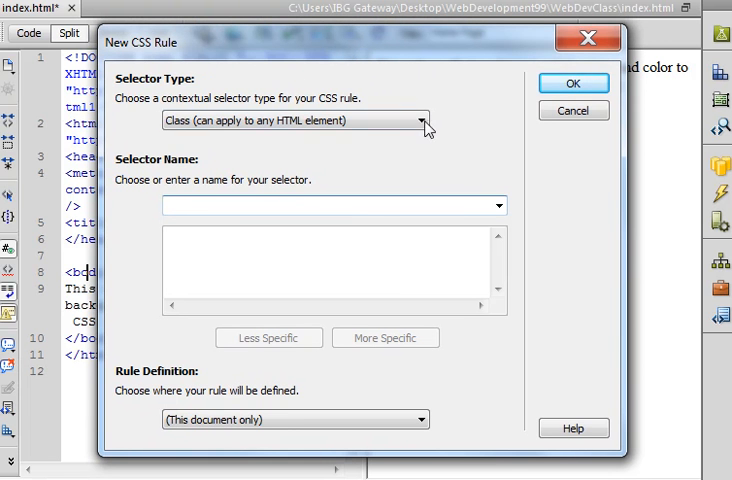
mouse_move(318, 155)
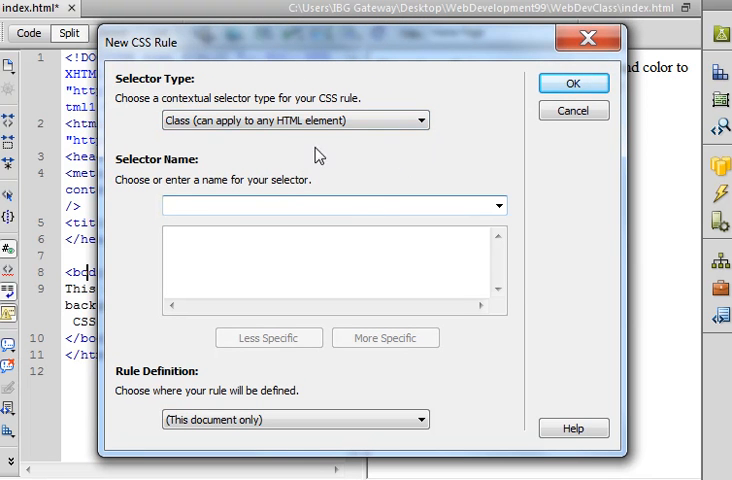
mouse_move(477, 159)
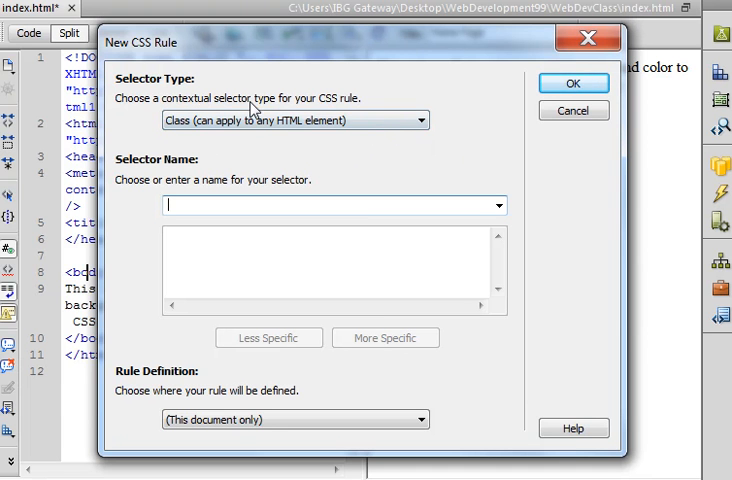
Make the new CSS rule a Tag selector for body, defined in this document only.
click(417, 120)
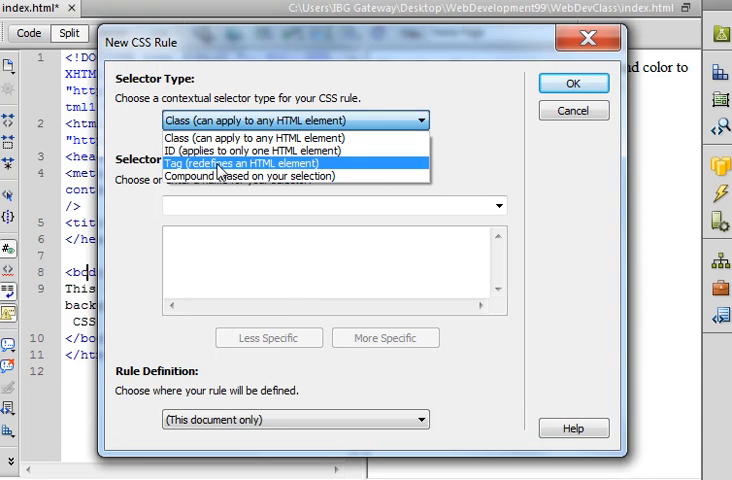
click(243, 163)
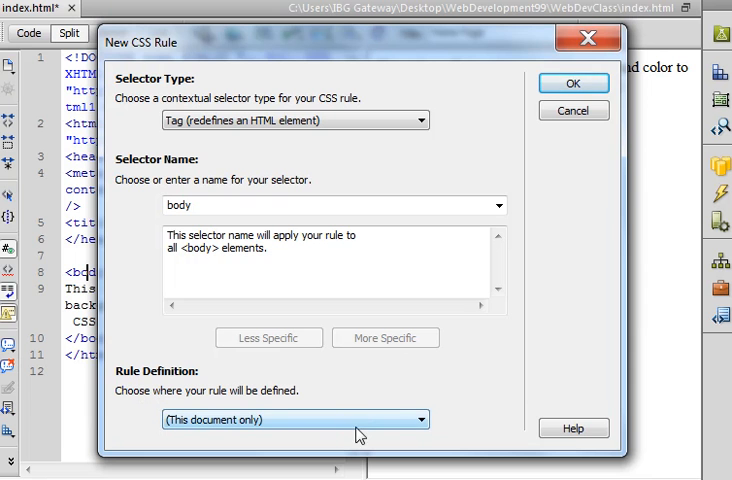
click(415, 419)
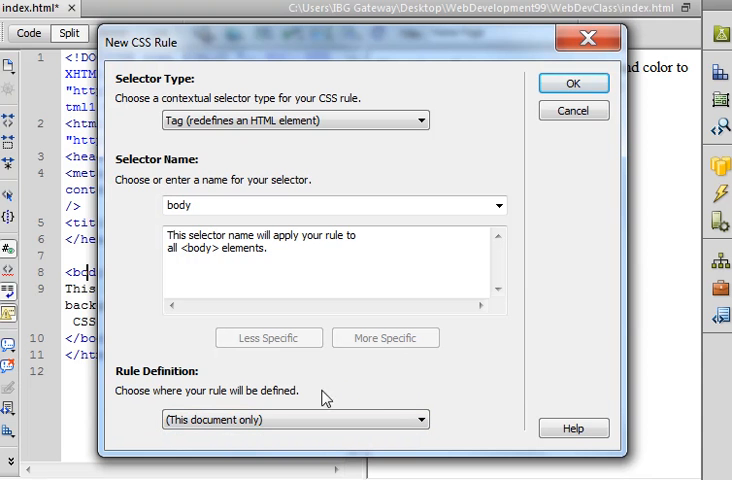
mouse_move(574, 83)
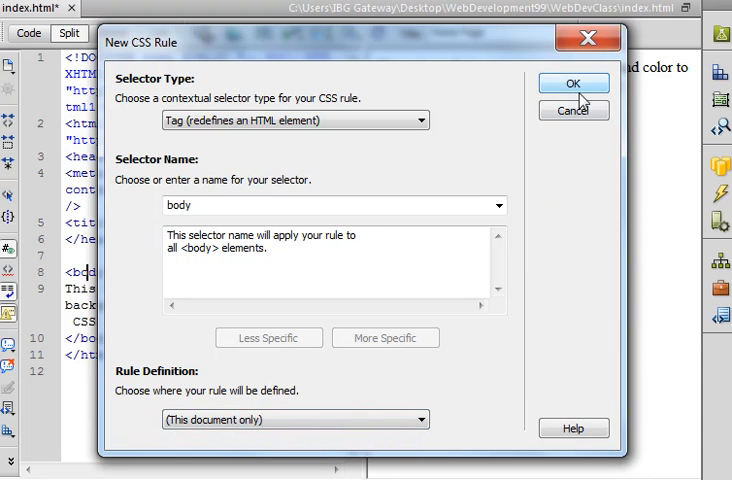
Confirm the body rule and choose #FC6 as its background color.
click(573, 83)
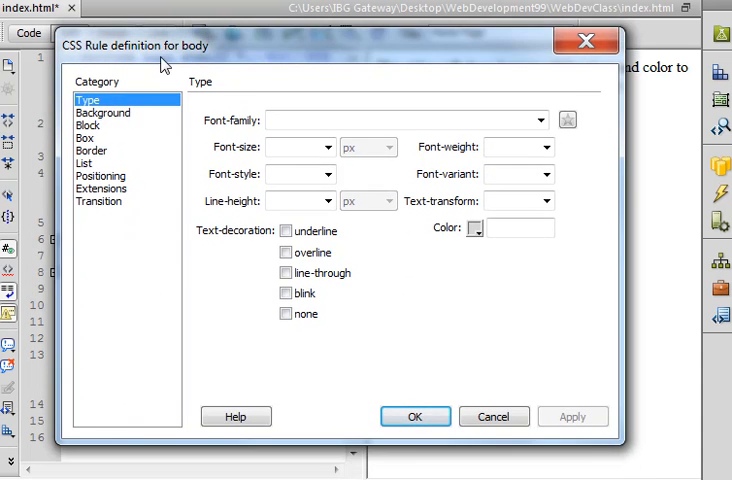
mouse_move(115, 120)
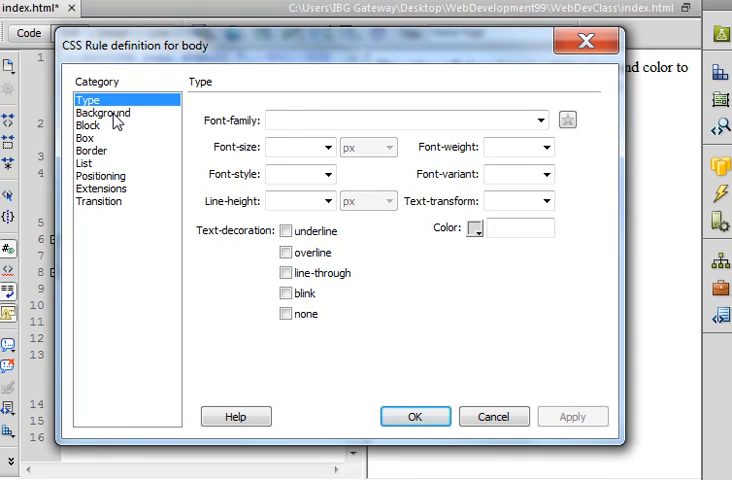
click(101, 113)
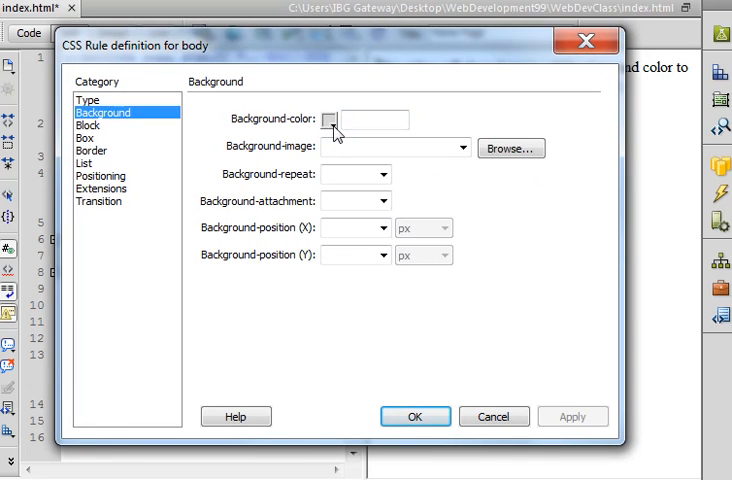
click(331, 119)
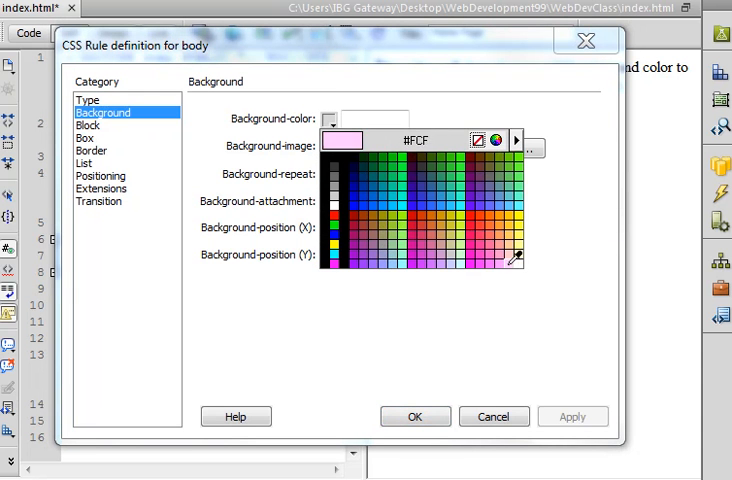
click(517, 248)
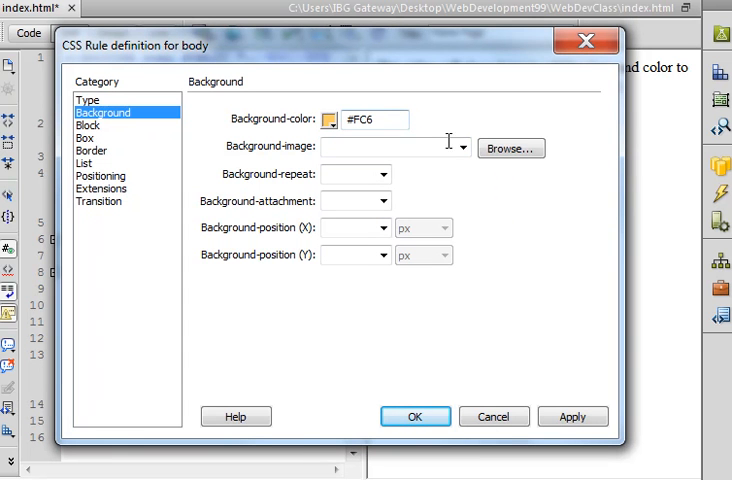
Apply the orange #FC6 background and accept the body rule.
click(573, 416)
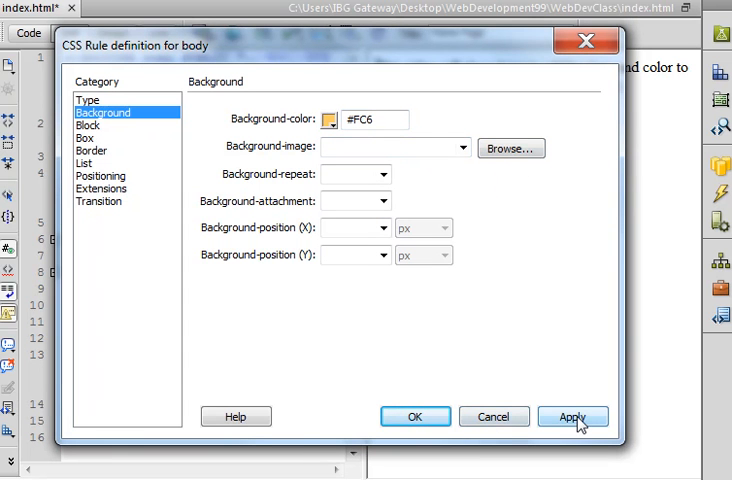
click(573, 417)
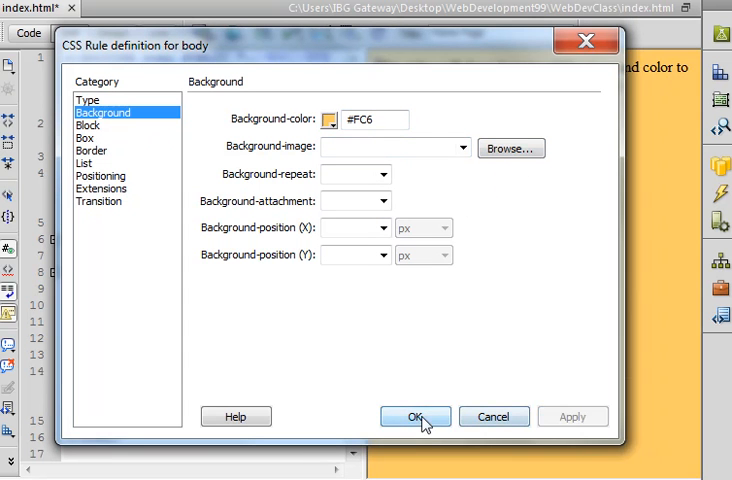
click(415, 416)
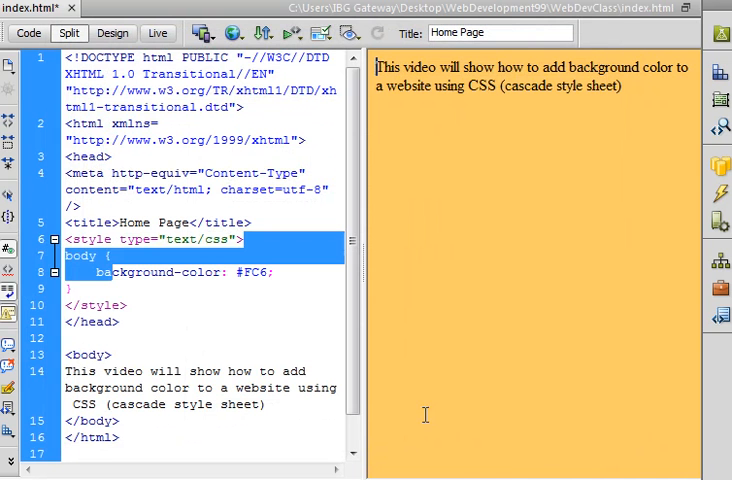
click(506, 167)
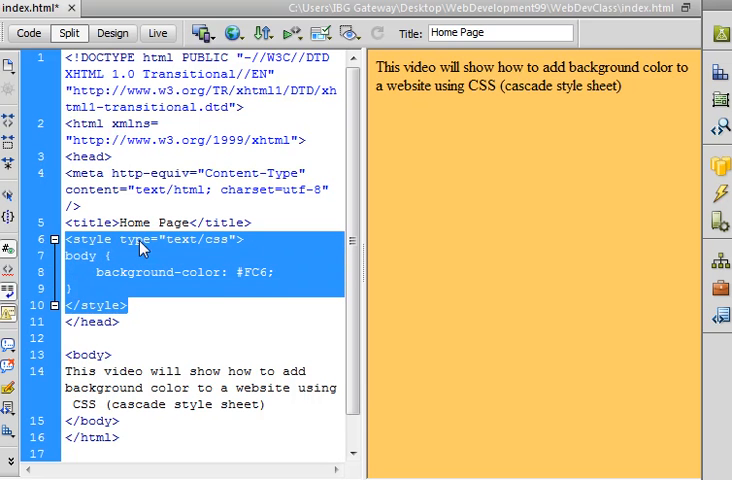
mouse_move(103, 290)
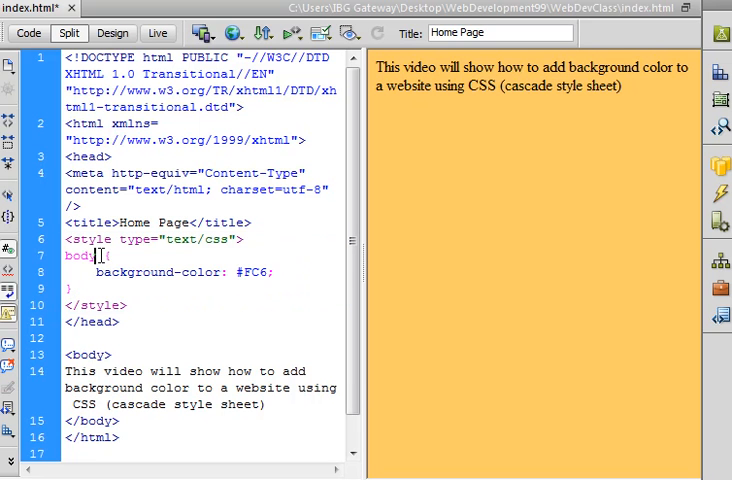
double_click(80, 255)
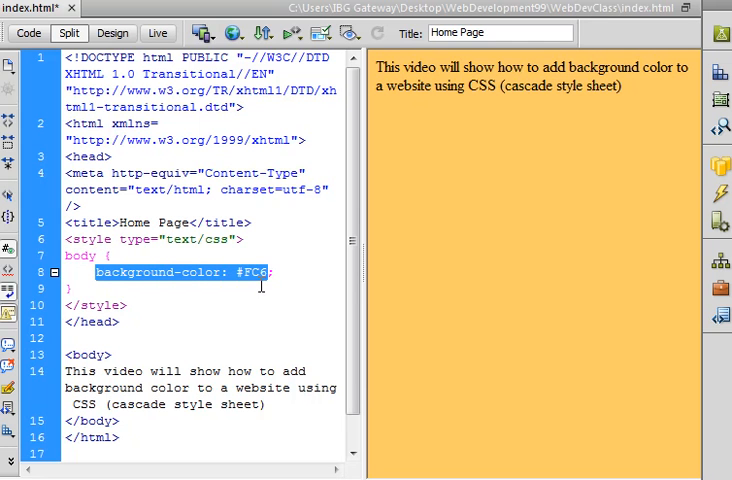
mouse_move(262, 290)
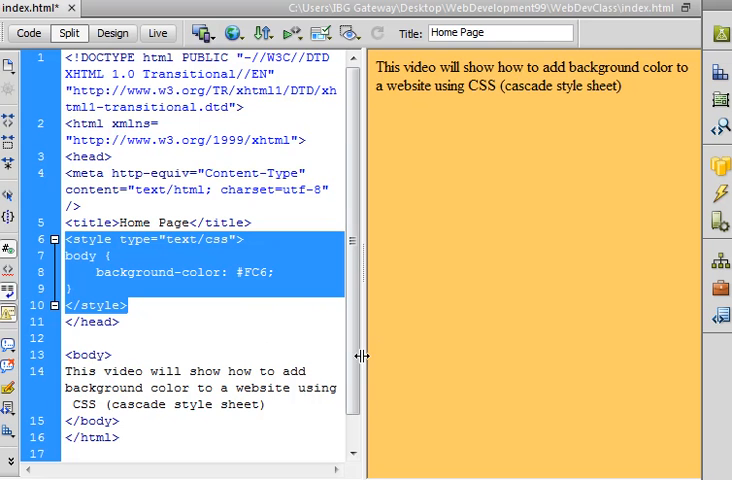
mouse_move(562, 274)
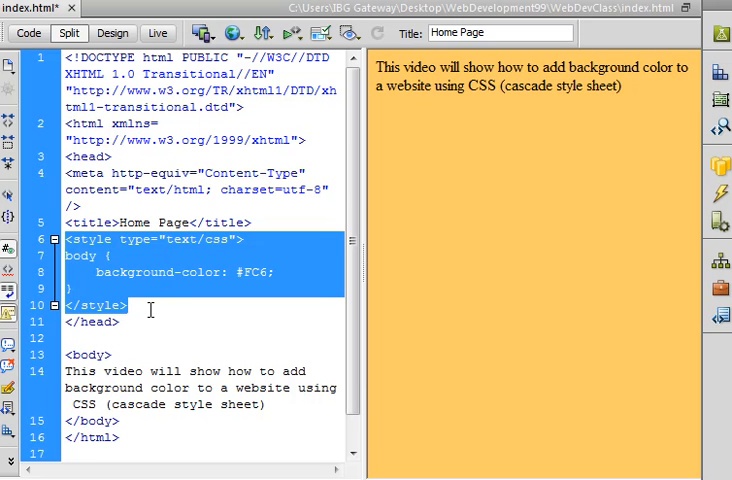
mouse_move(556, 218)
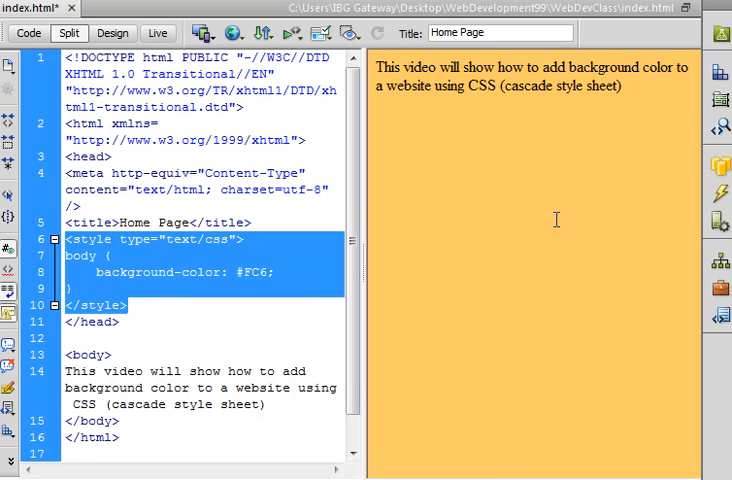
mouse_move(556, 221)
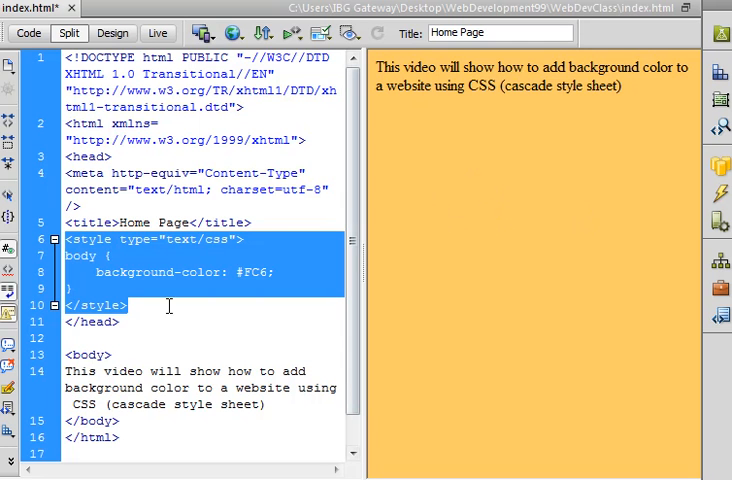
mouse_move(213, 253)
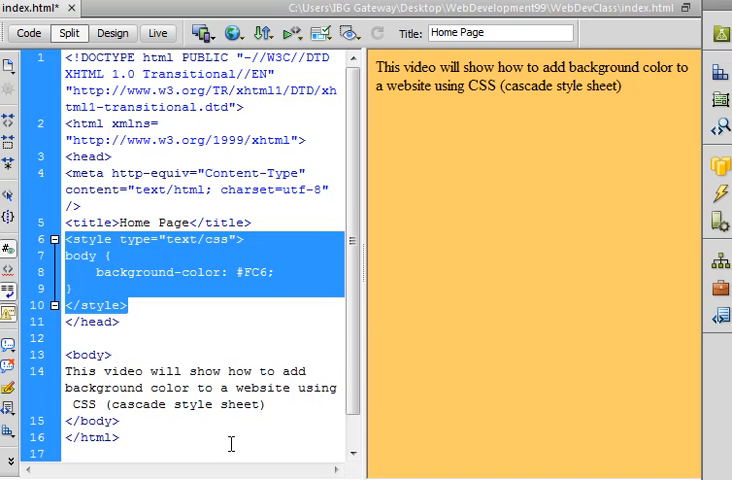
mouse_move(265, 287)
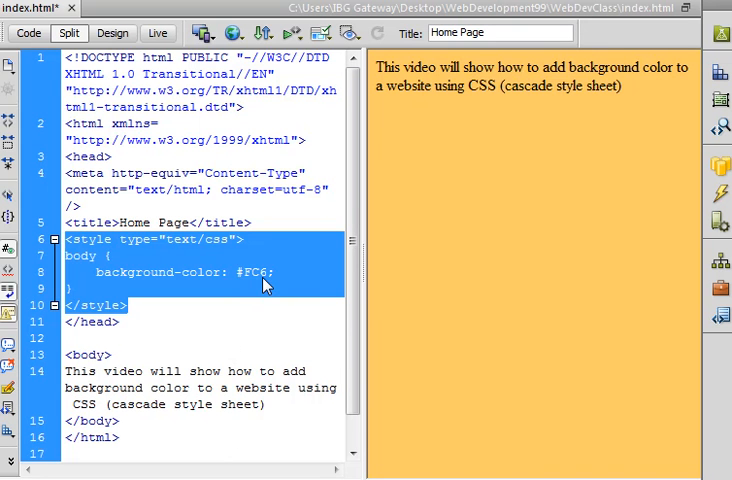